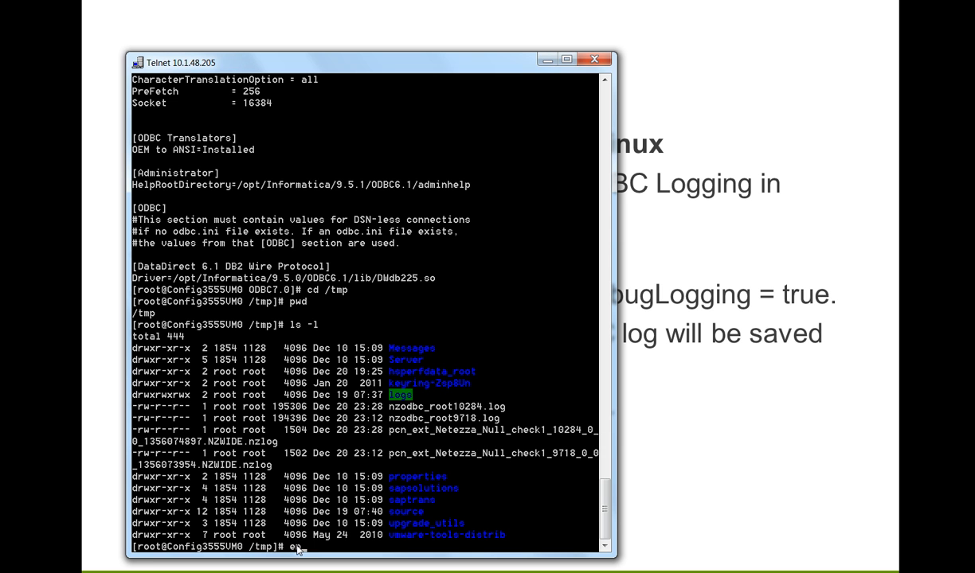
{"action": "type", "text": "env"}
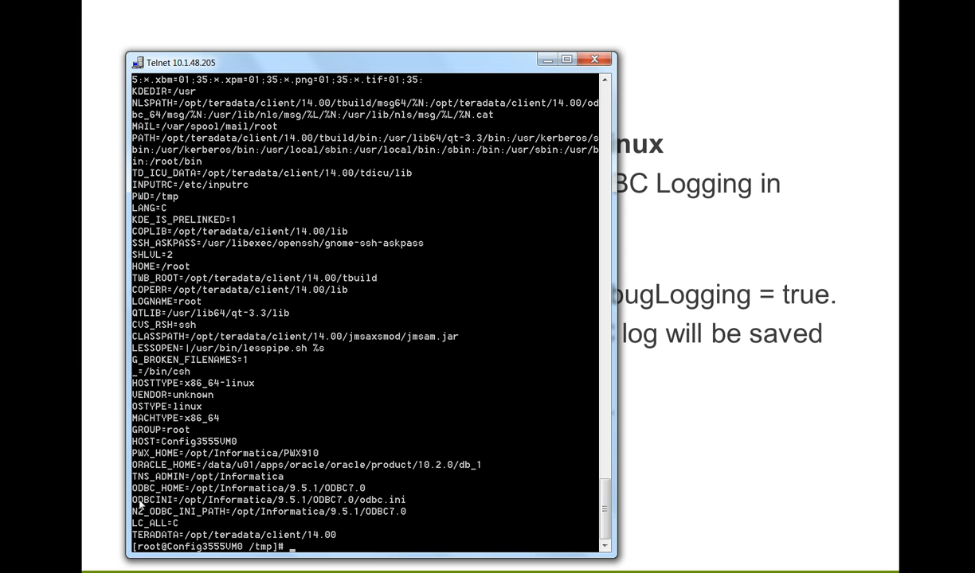
{"action": "mouse_move", "coordinate": [174, 489]}
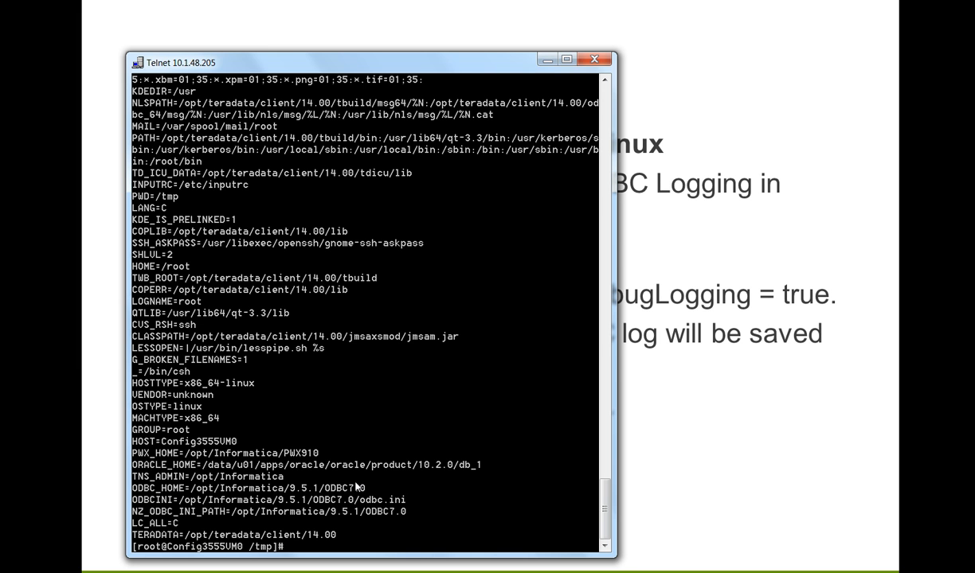
{"action": "mouse_move", "coordinate": [366, 489]}
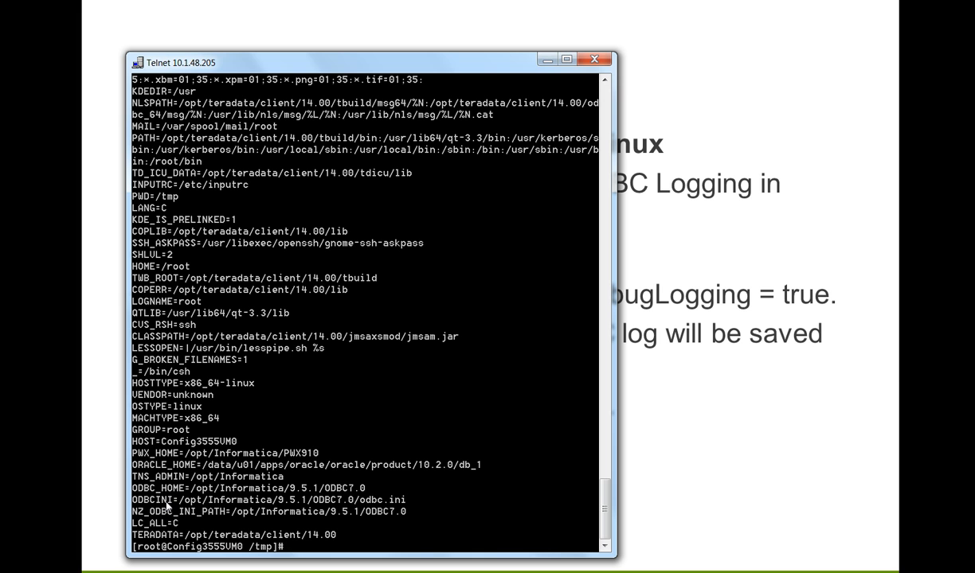
{"action": "mouse_move", "coordinate": [388, 497]}
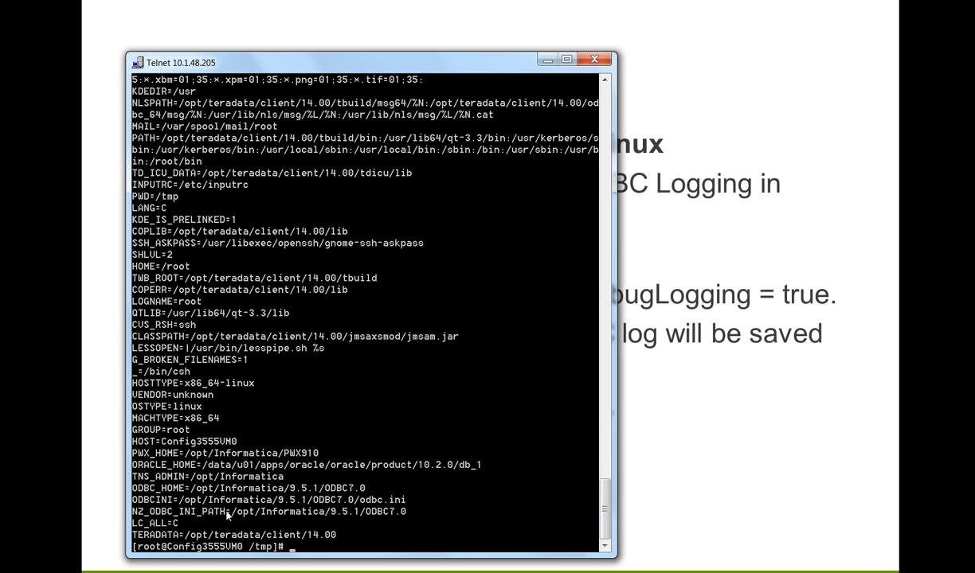
{"action": "mouse_move", "coordinate": [390, 516]}
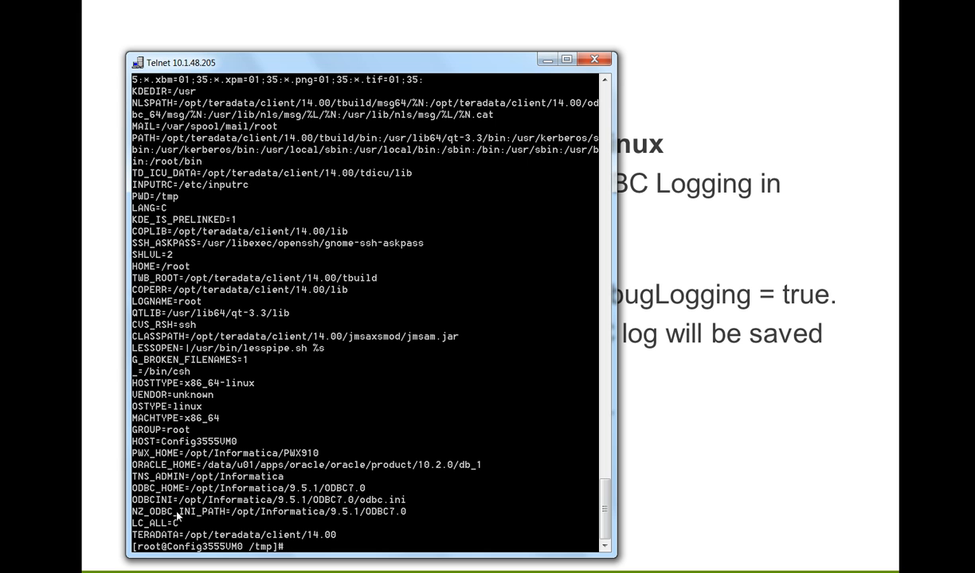
{"action": "mouse_move", "coordinate": [199, 516]}
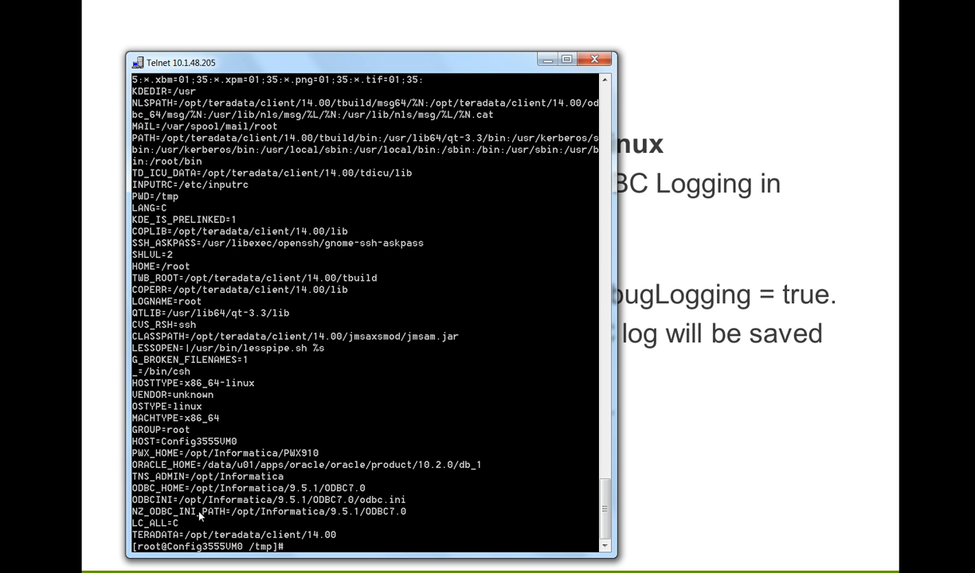
{"action": "mouse_move", "coordinate": [234, 518]}
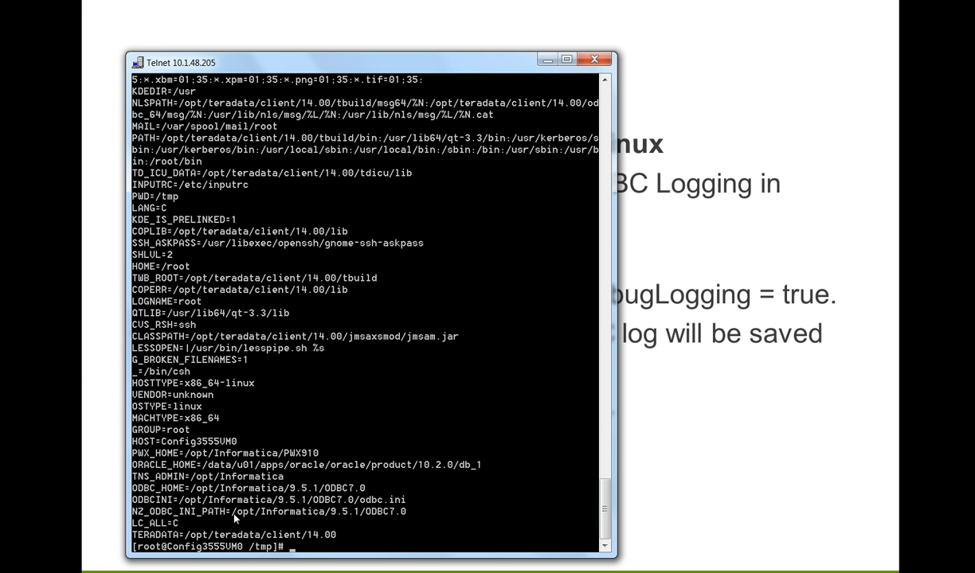
{"action": "type", "text": "cd"}
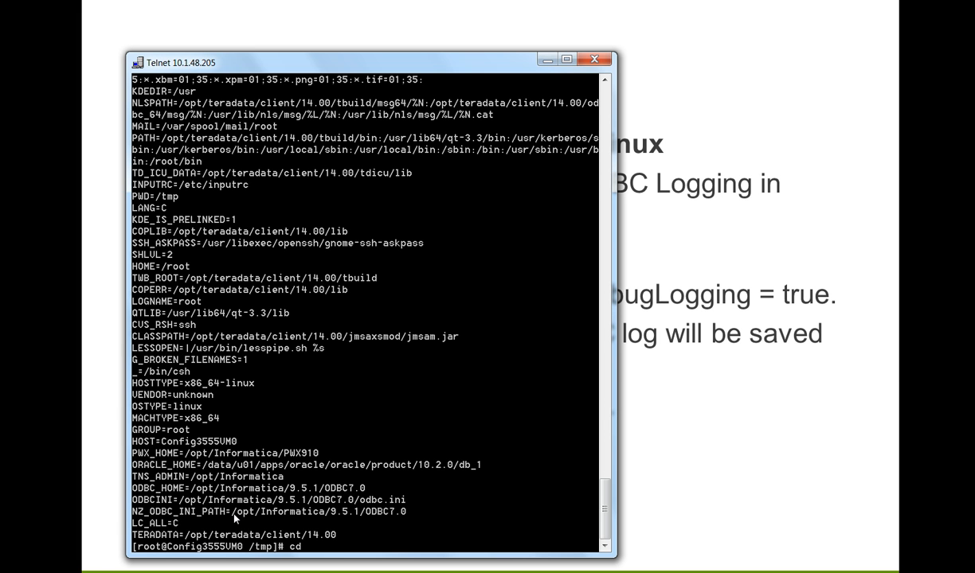
{"action": "type", "text": "$ODBC_HOME"}
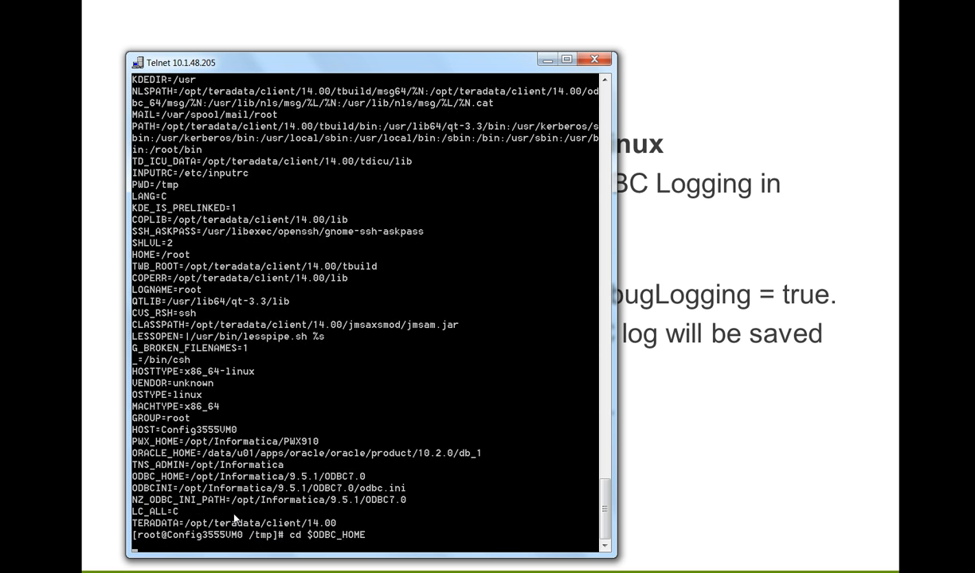
{"action": "type", "text": "ls"}
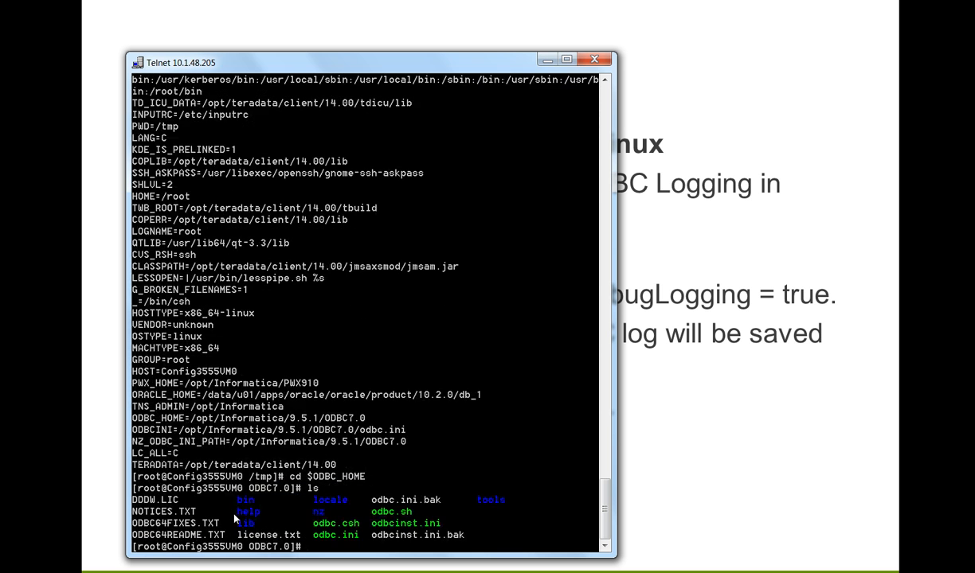
{"action": "type", "text": "o"}
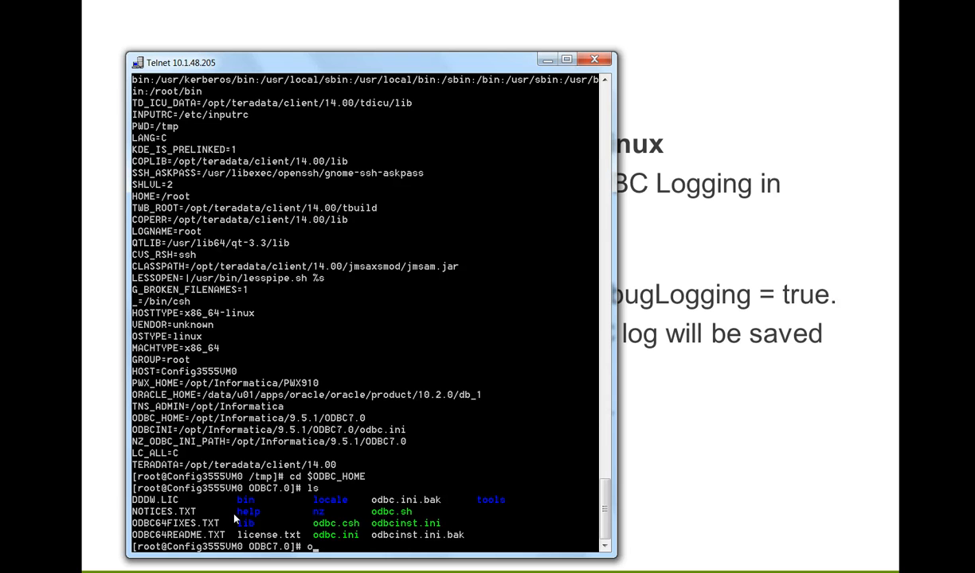
{"action": "type", "text": "dbcinst.ini"}
{"action": "type", "text": "vi o"}
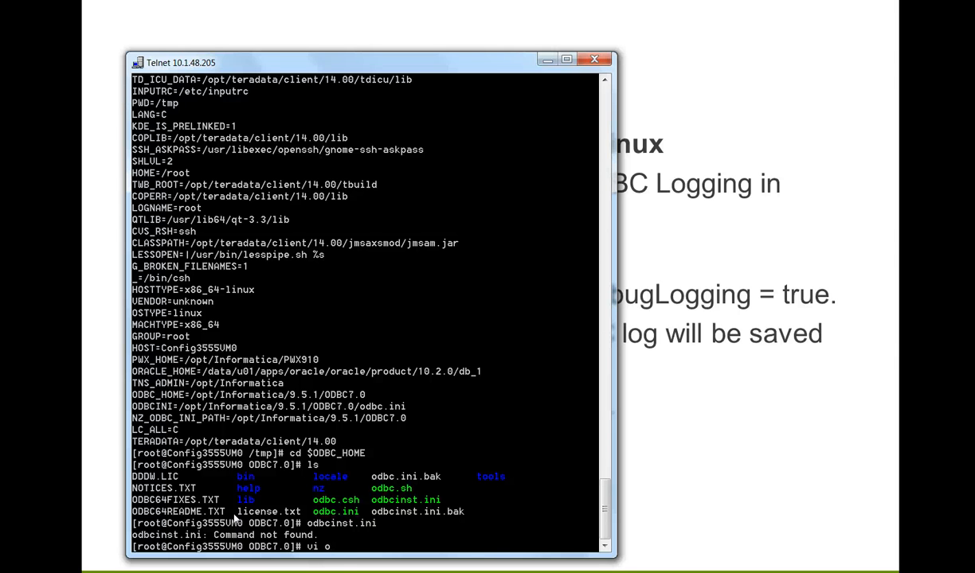
{"action": "type", "text": "dbcin"}
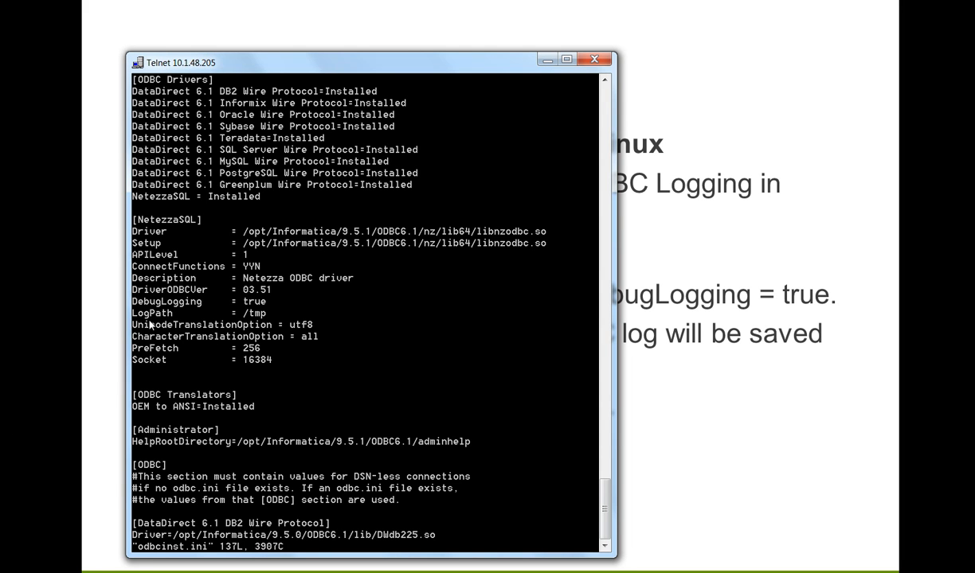
{"action": "mouse_move", "coordinate": [259, 305]}
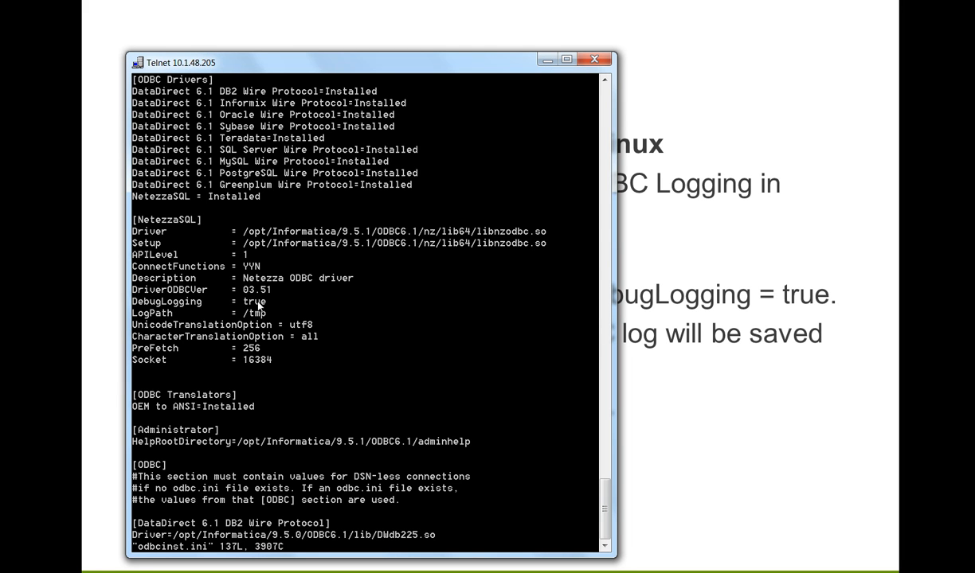
{"action": "mouse_move", "coordinate": [187, 318]}
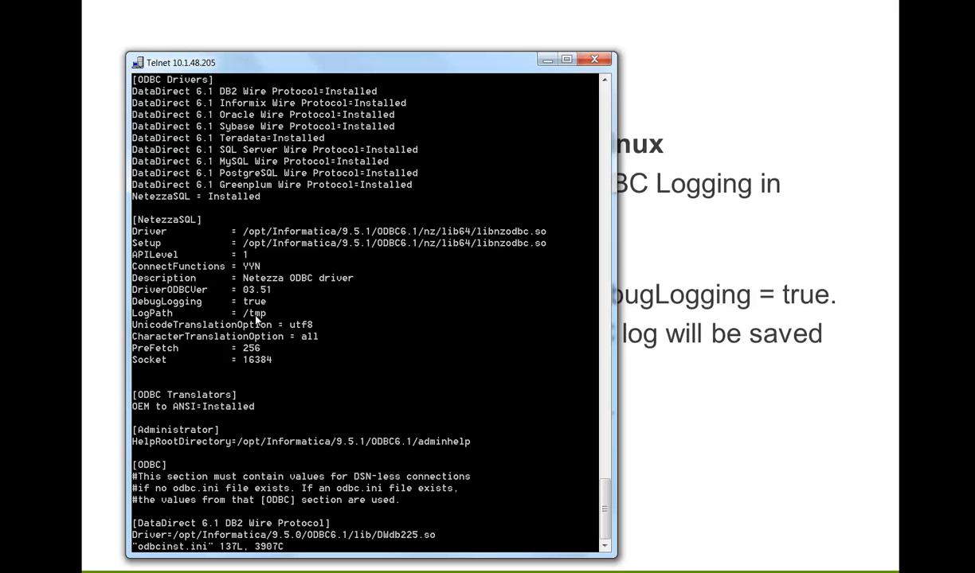
{"action": "mouse_move", "coordinate": [237, 277]}
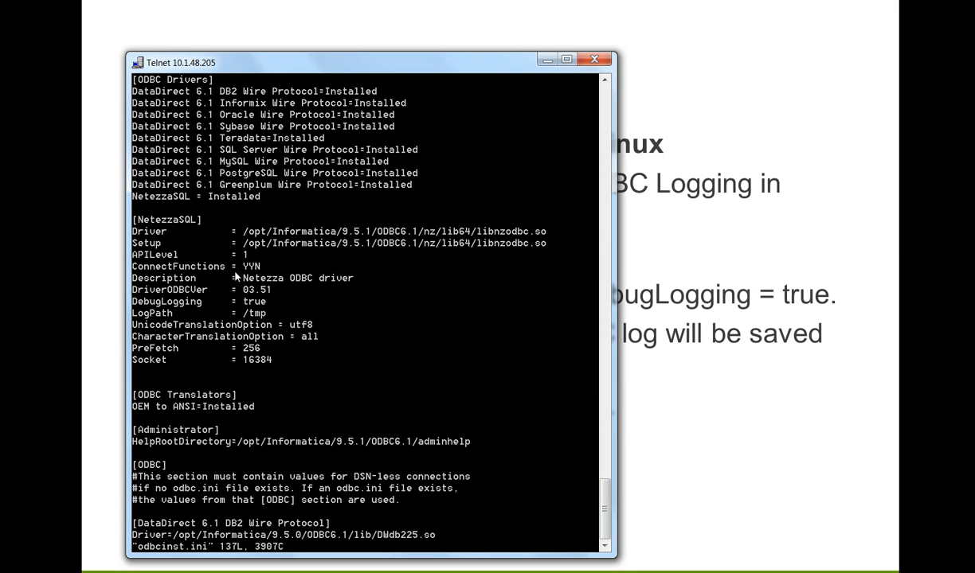
{"action": "mouse_move", "coordinate": [269, 313]}
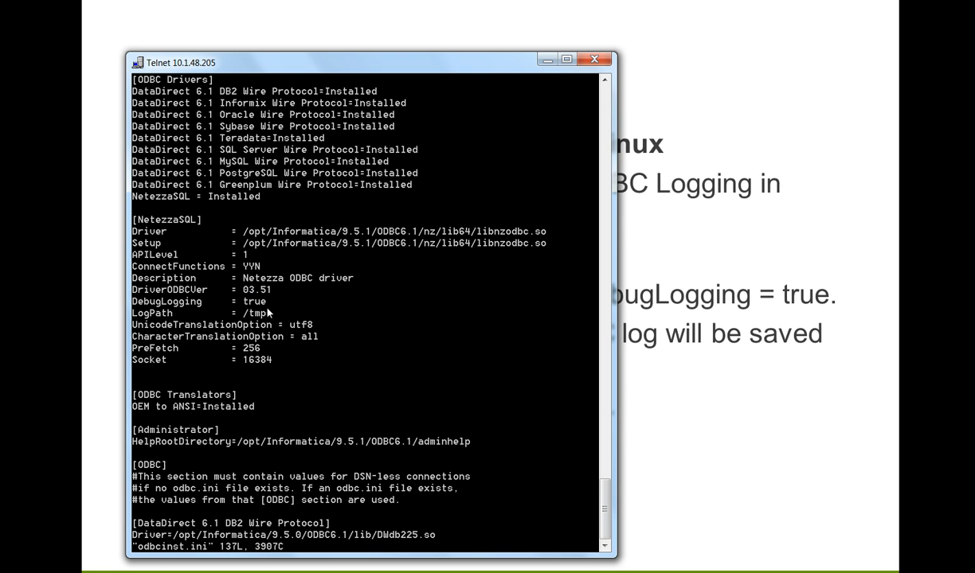
{"action": "mouse_move", "coordinate": [263, 360]}
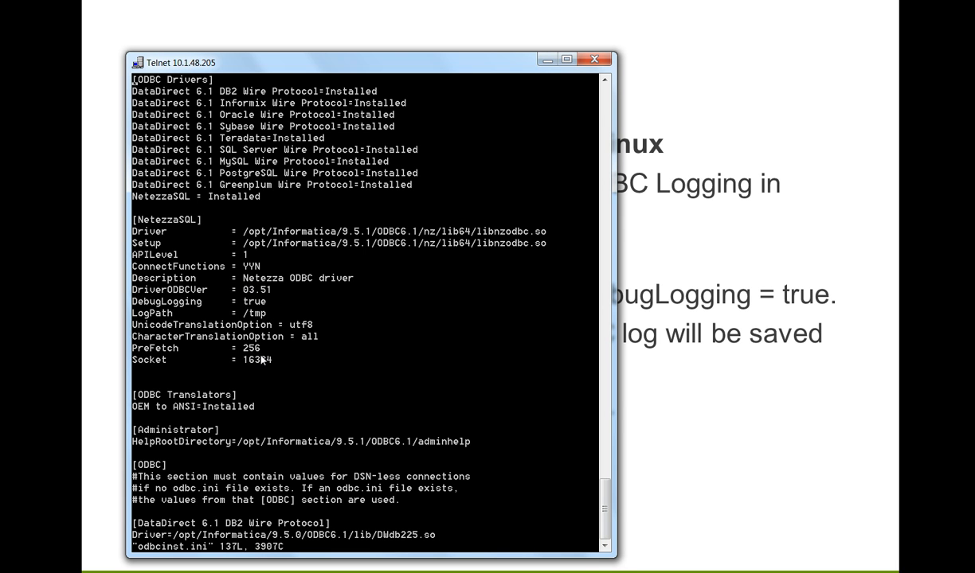
{"action": "mouse_move", "coordinate": [195, 368]}
{"action": "type", "text": ":"}
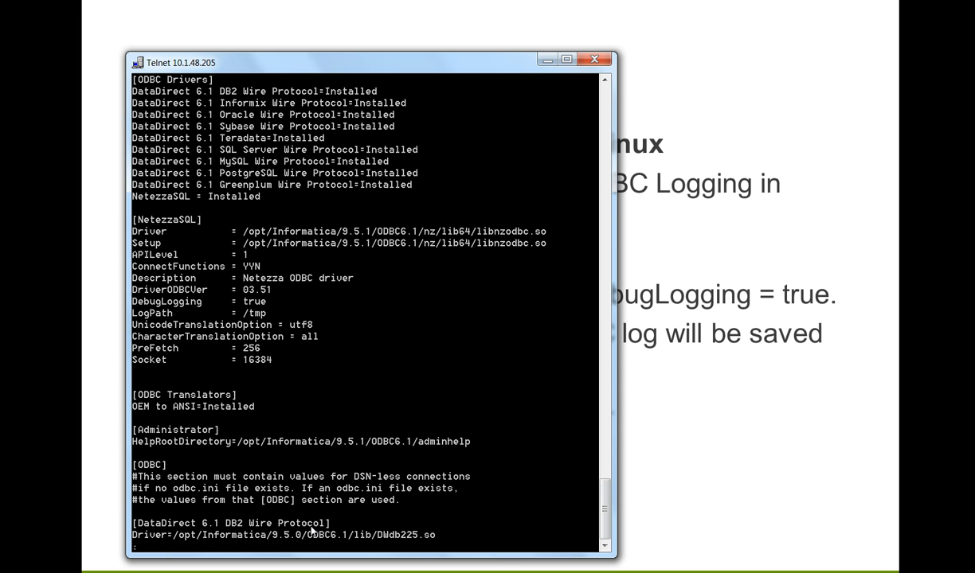
{"action": "type", "text": "q"}
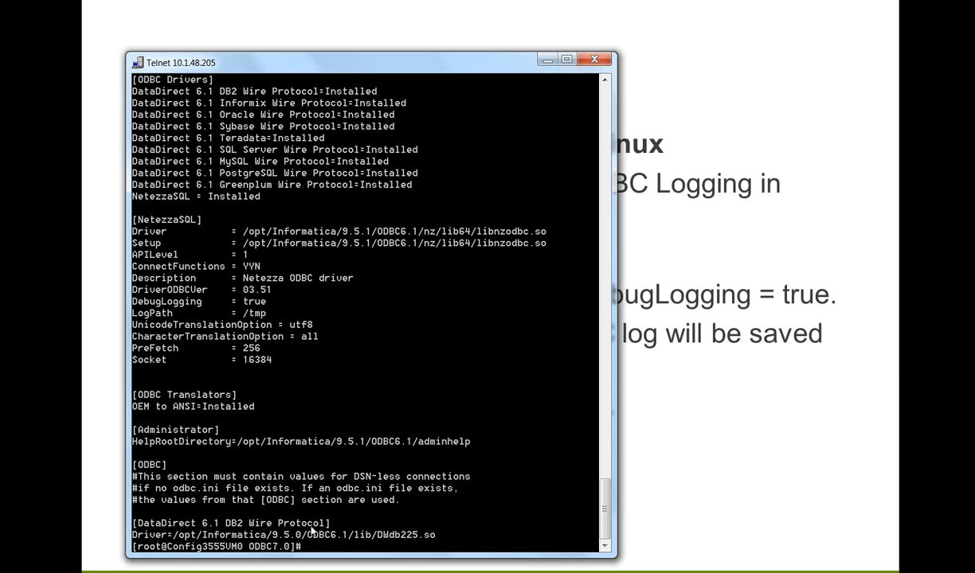
{"action": "type", "text": "cd"}
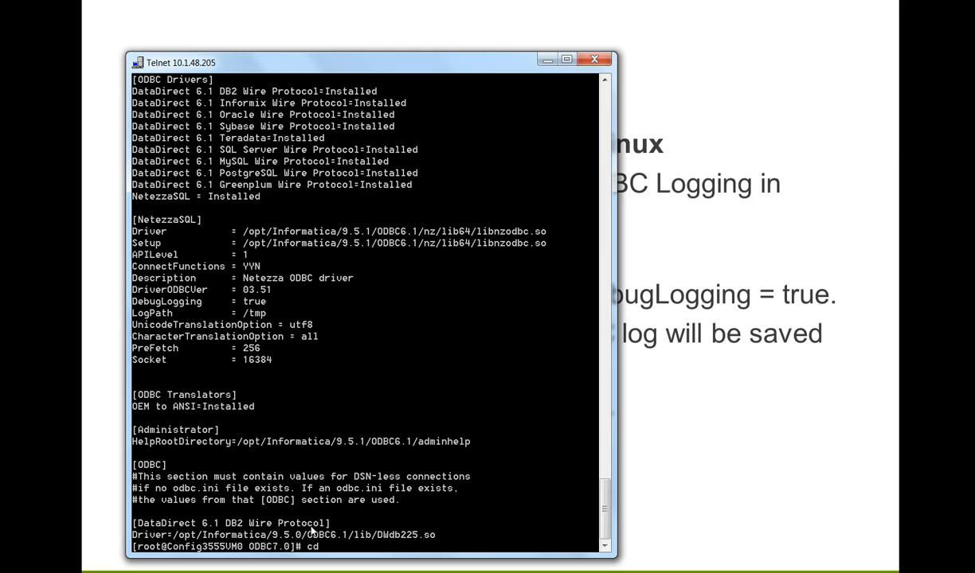
{"action": "type", "text": "/tmp"}
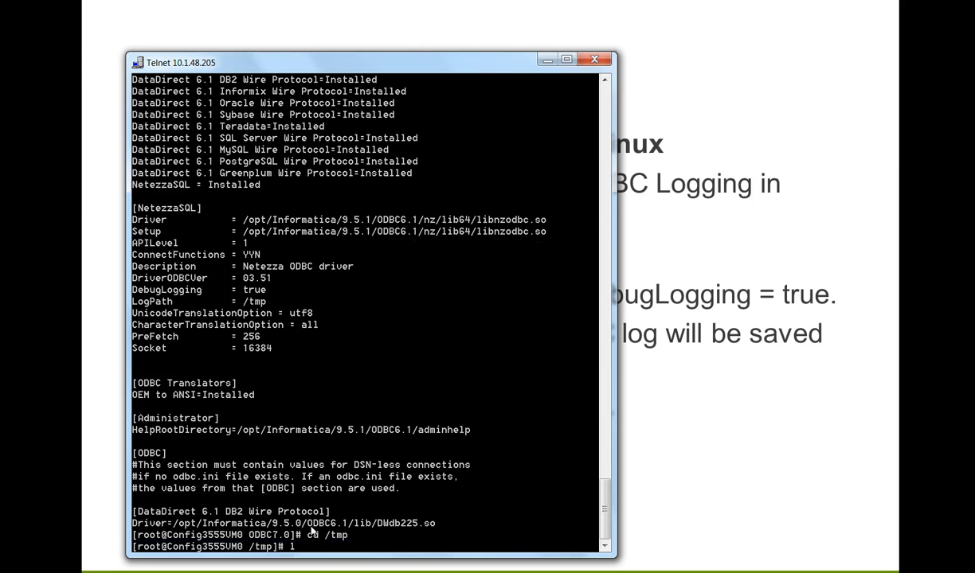
{"action": "type", "text": "ls -l"}
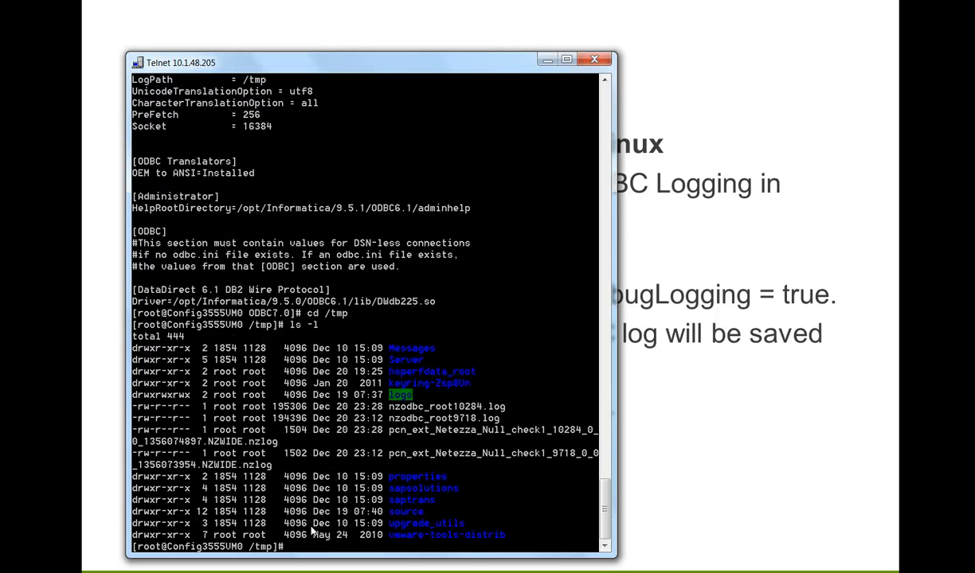
{"action": "mouse_move", "coordinate": [285, 438]}
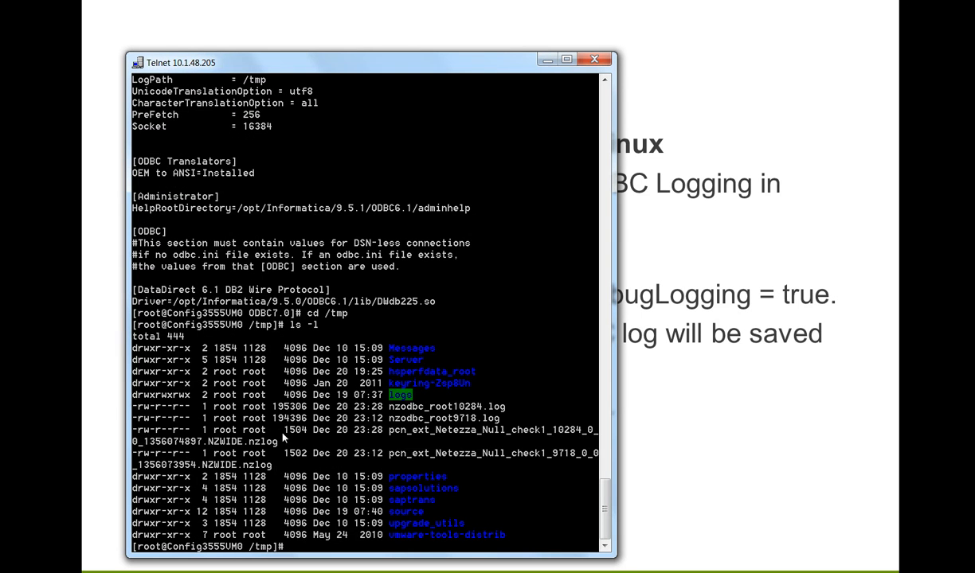
{"action": "mouse_move", "coordinate": [442, 435]}
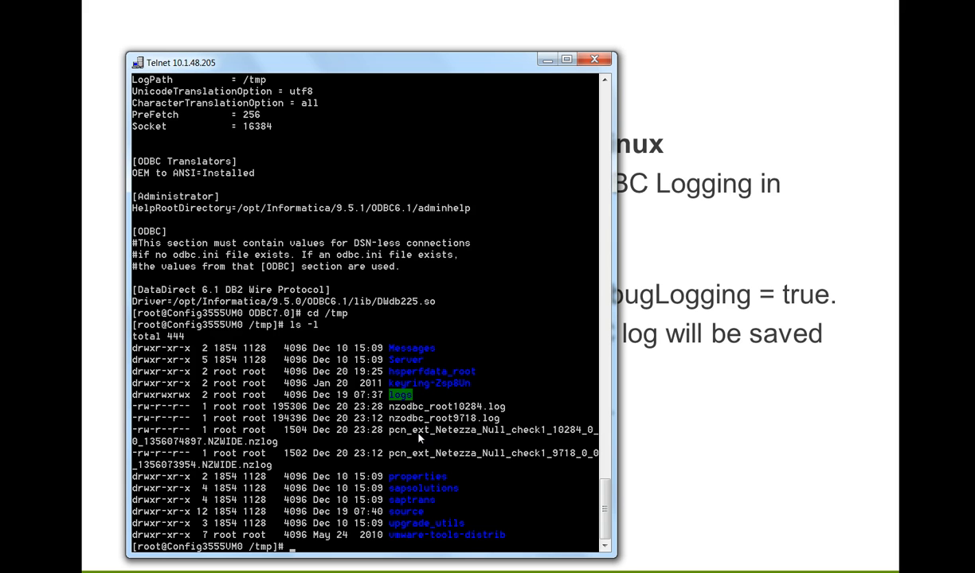
{"action": "mouse_move", "coordinate": [406, 434]}
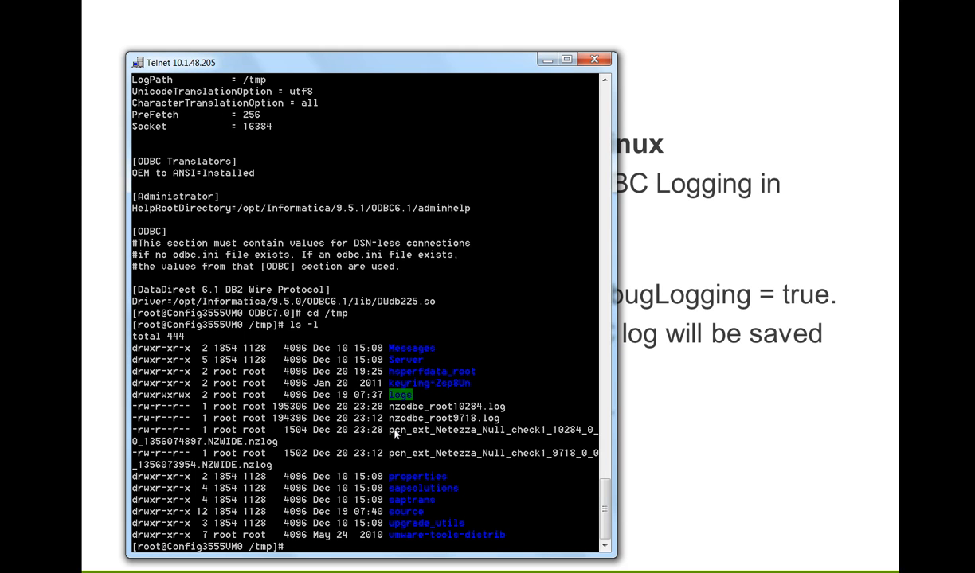
{"action": "mouse_move", "coordinate": [325, 438]}
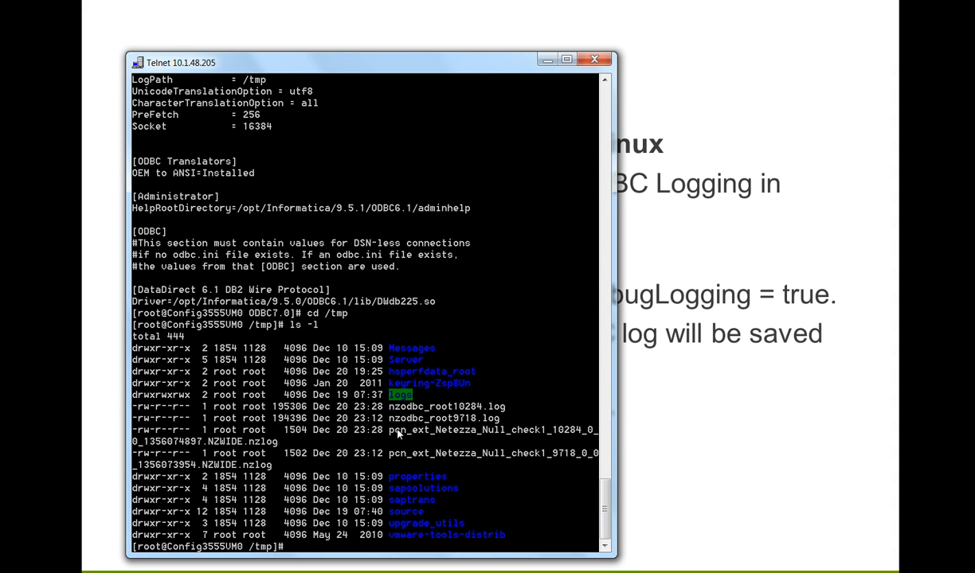
{"action": "mouse_move", "coordinate": [434, 436]}
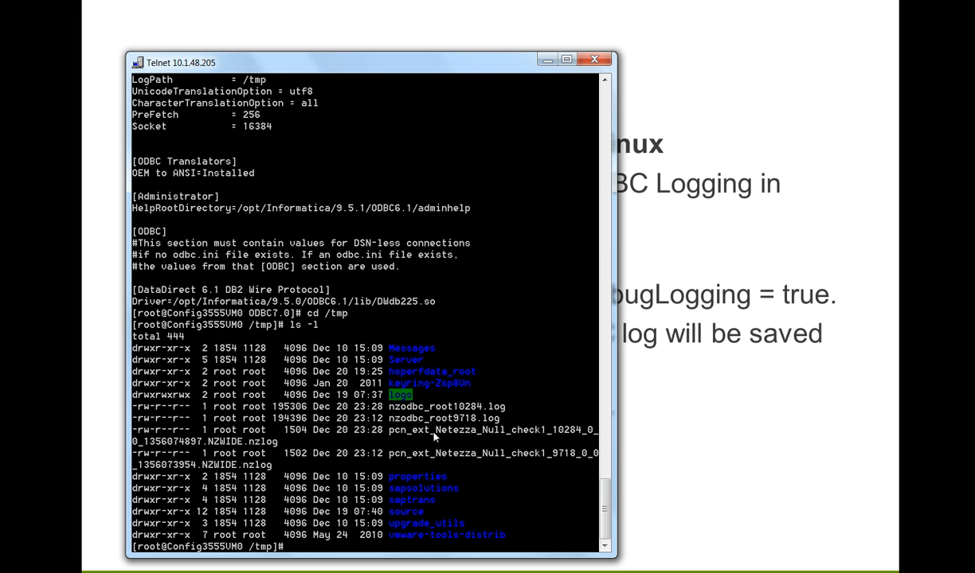
{"action": "mouse_move", "coordinate": [553, 440]}
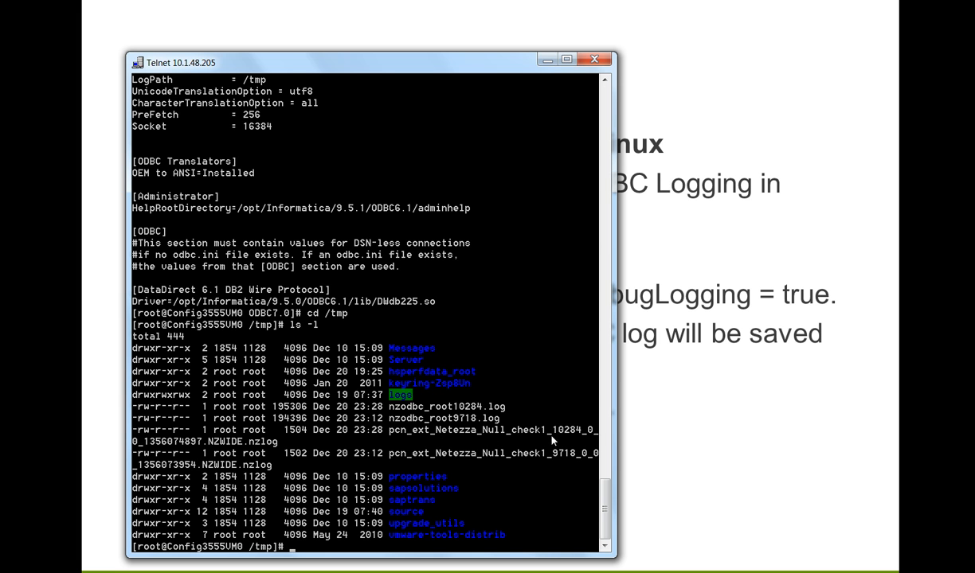
{"action": "mouse_move", "coordinate": [571, 438]}
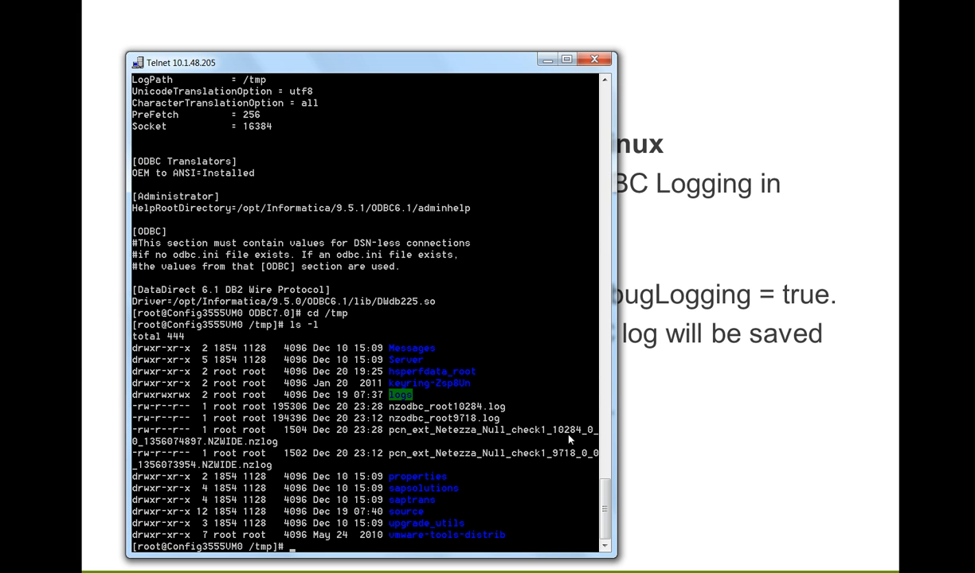
{"action": "mouse_move", "coordinate": [277, 445]}
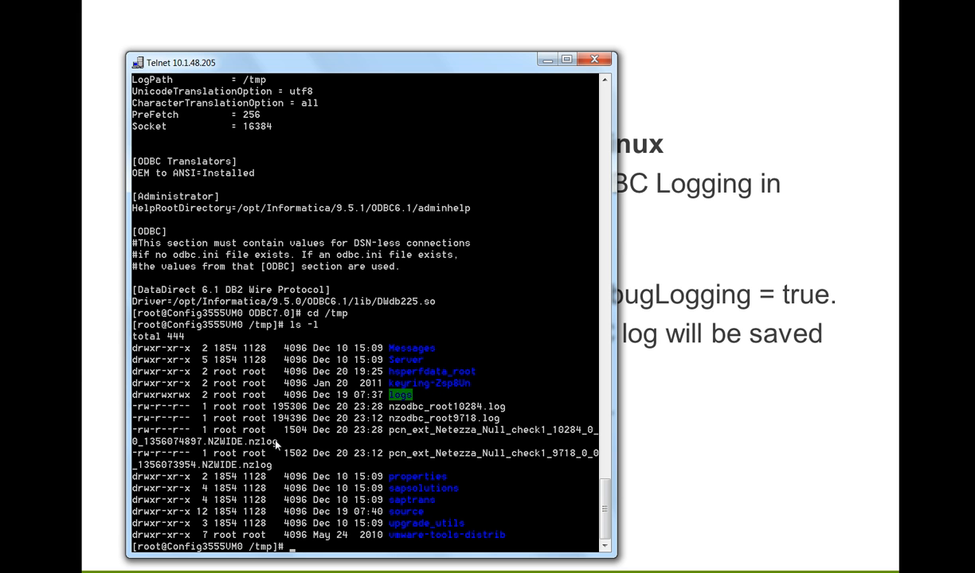
{"action": "mouse_move", "coordinate": [273, 485]}
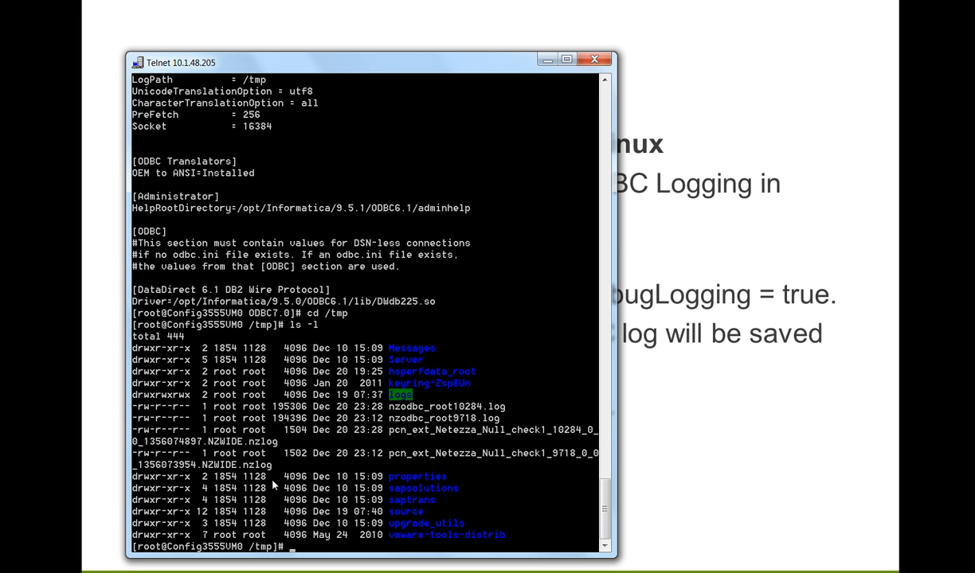
{"action": "mouse_move", "coordinate": [285, 523]}
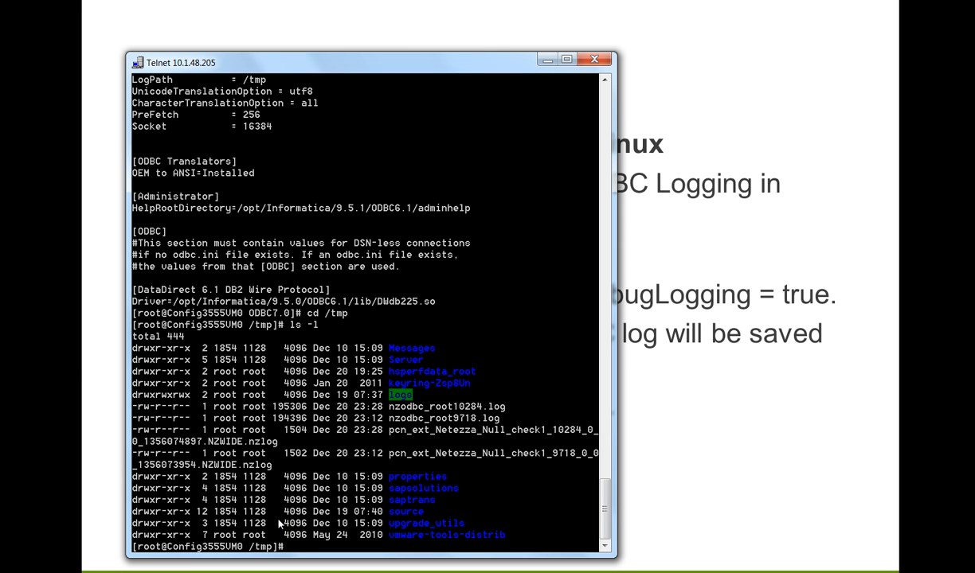
{"action": "mouse_move", "coordinate": [78, 554]}
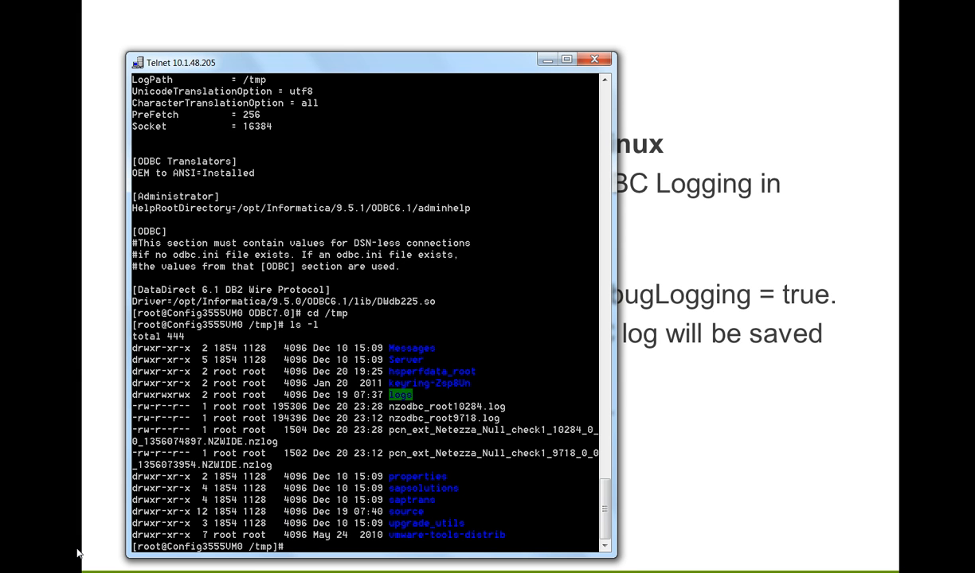
{"action": "mouse_move", "coordinate": [250, 532]}
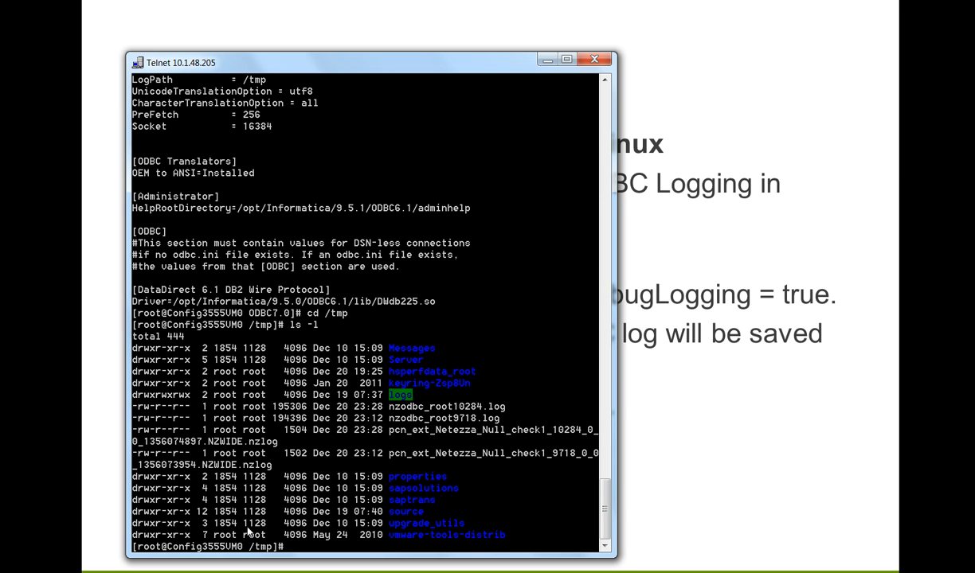
{"action": "mouse_move", "coordinate": [195, 417]}
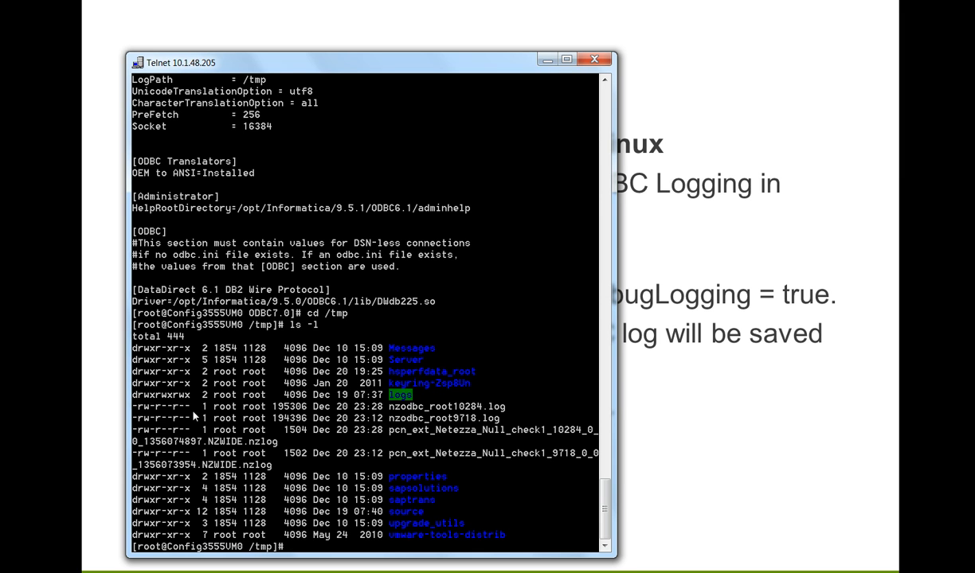